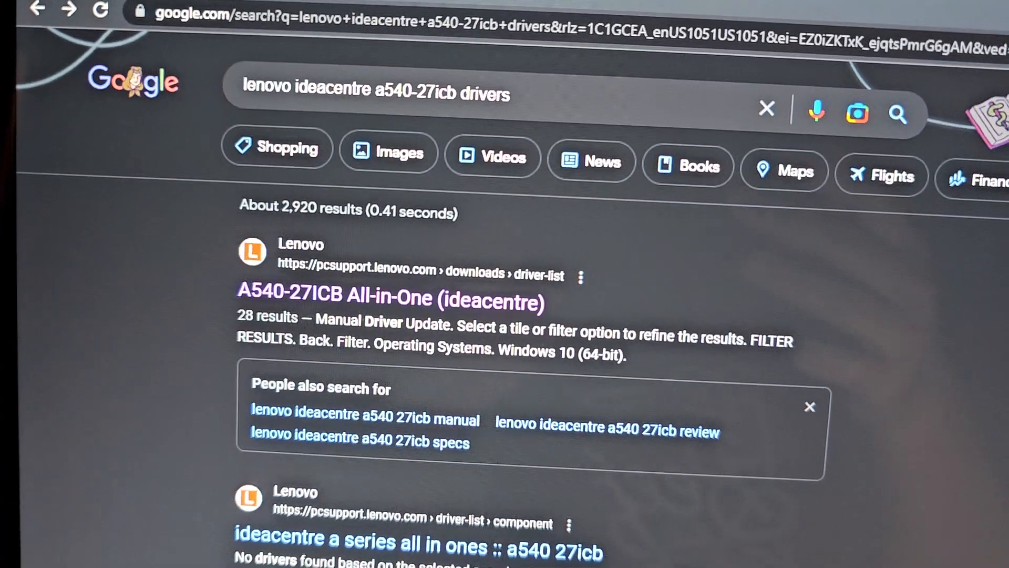
Step: Navigate from the search results to the A540-27ICB All-in-One driver page on pcsupport.lenovo.com
scroll("down", 3)
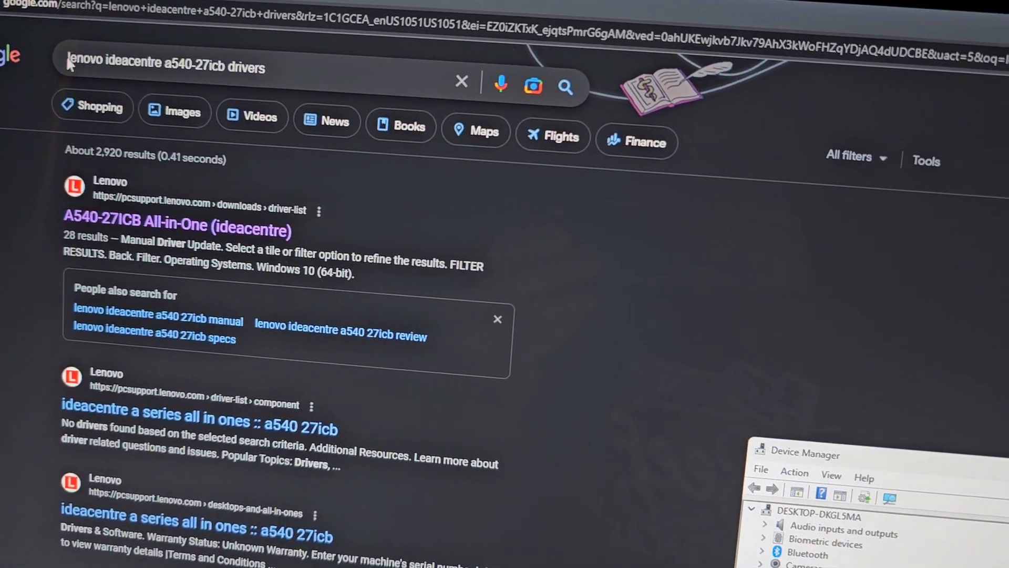
scroll("down", 3)
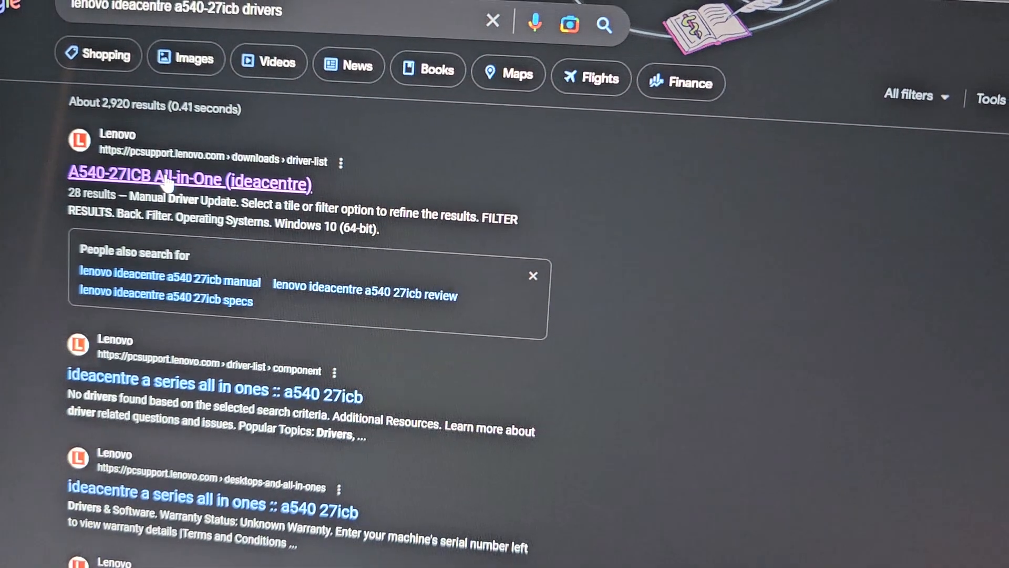
left_click(190, 180)
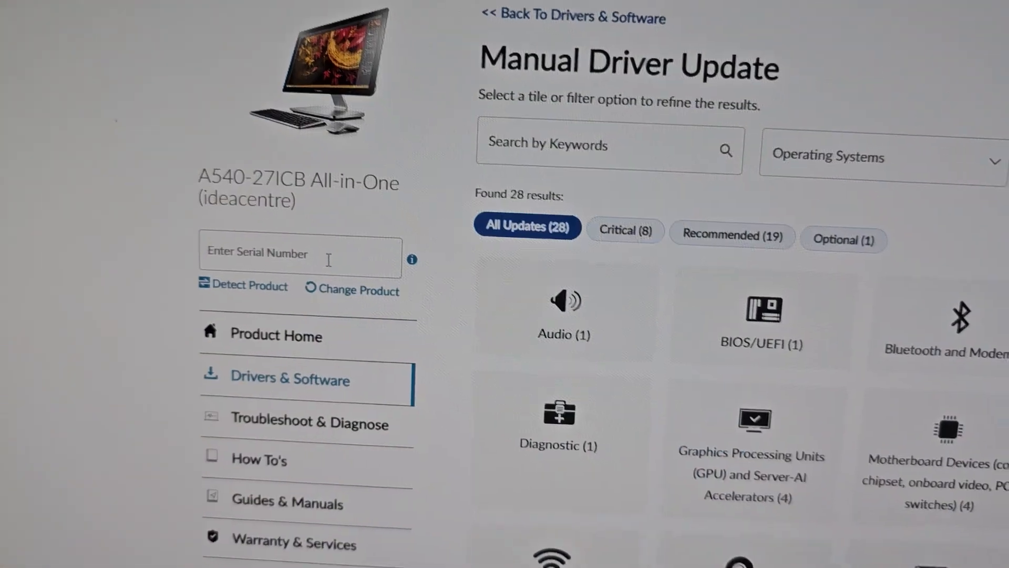
Step: Filter the driver list to Windows 10 (64-bit), after briefly trying Windows 11 (64-bit)
left_click(882, 158)
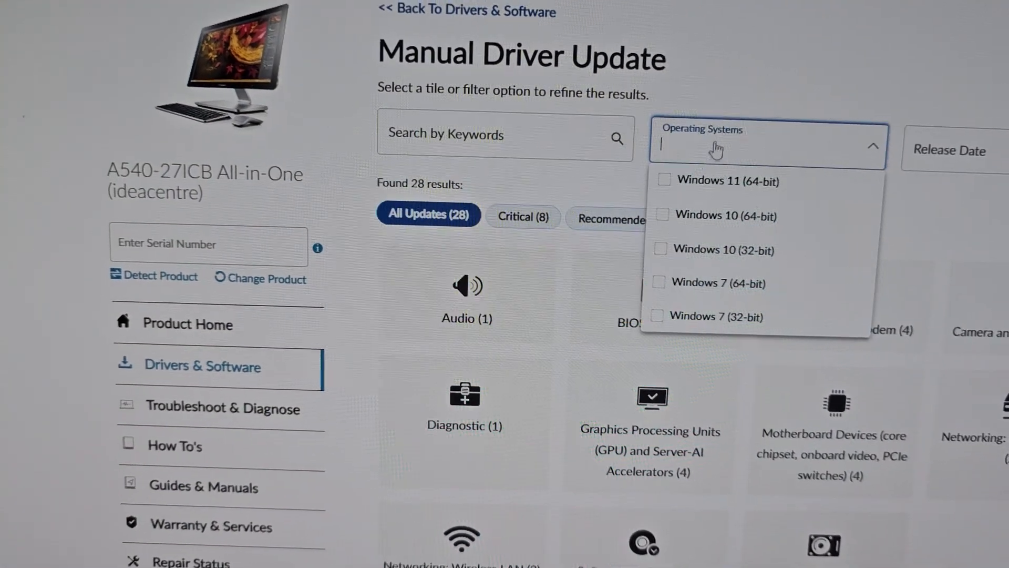
left_click(664, 180)
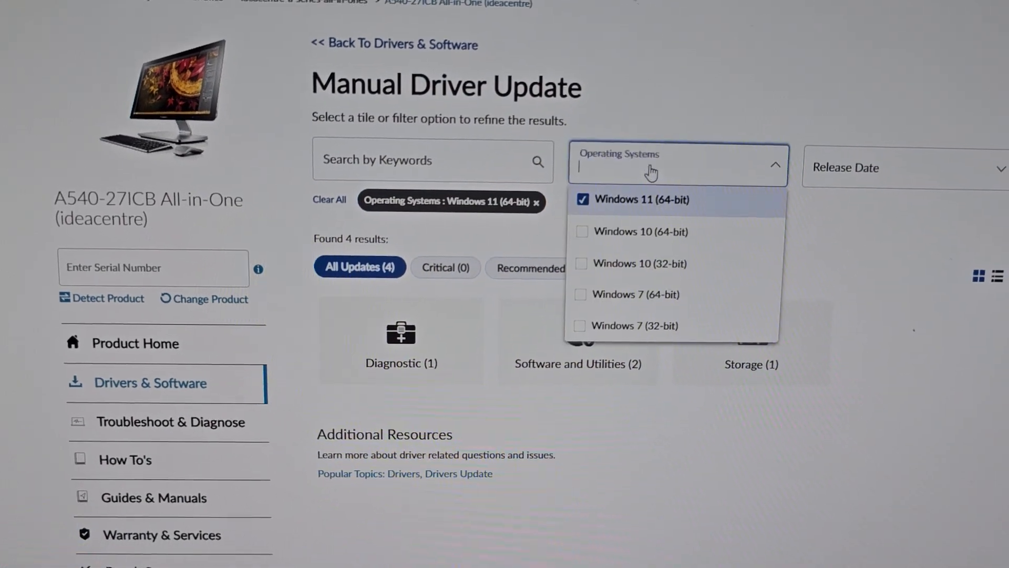
left_click(582, 199)
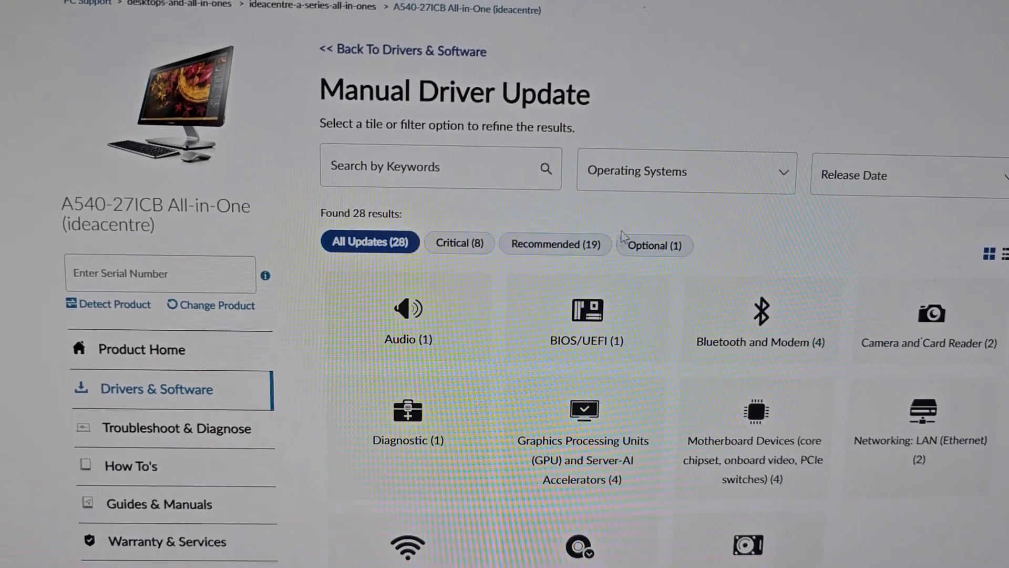
left_click(685, 171)
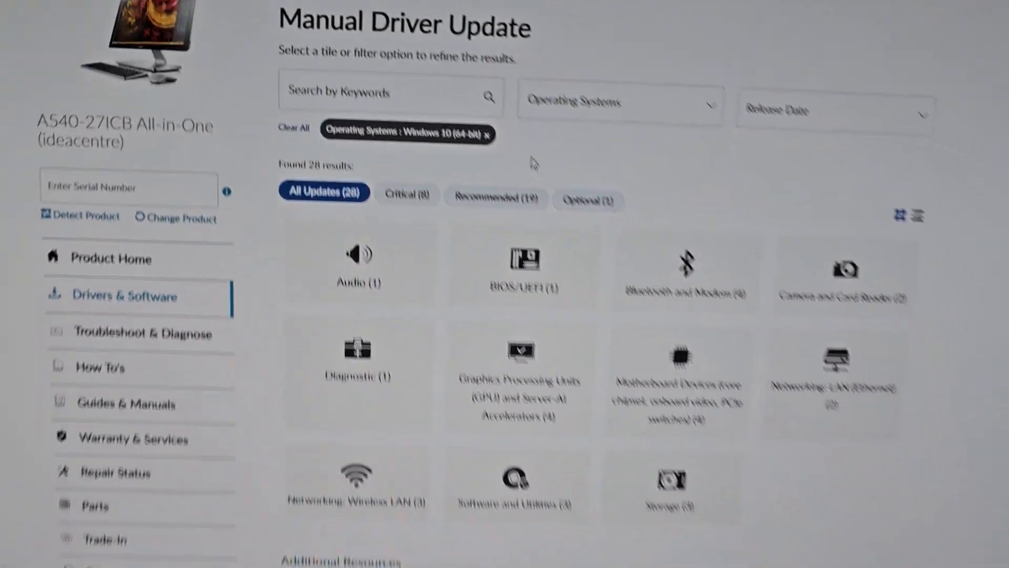
Step: Locate the Intel Chipset Driver dated 08 Jul 2020 under Motherboard Devices and save it to the Desktop
scroll("down", 3)
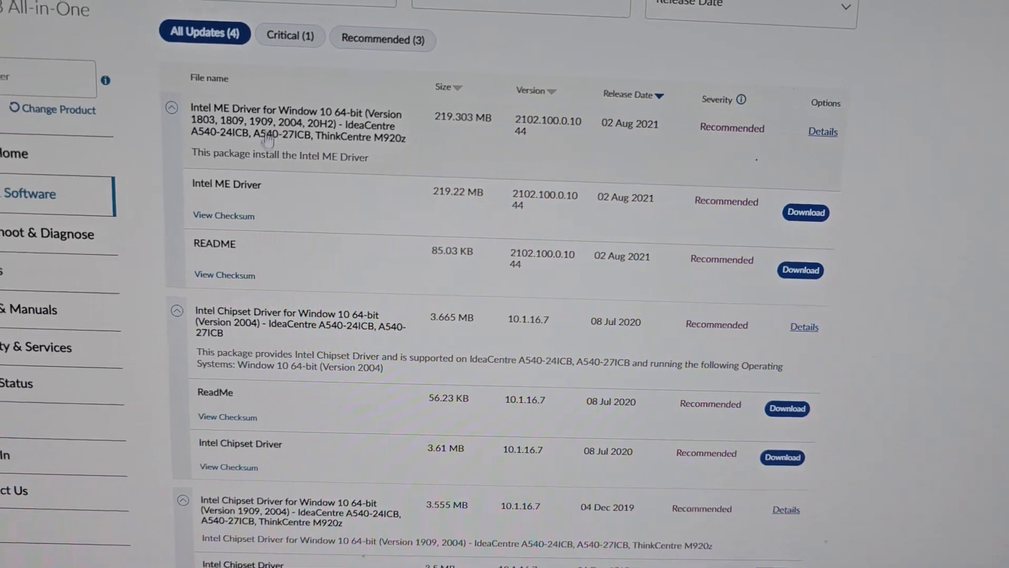
scroll("down", 3)
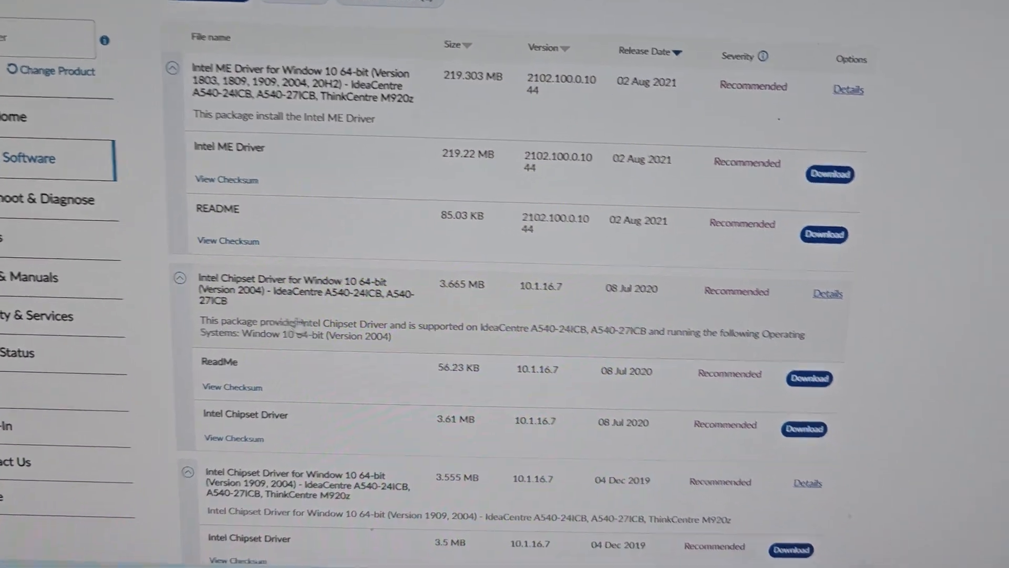
scroll("down", 3)
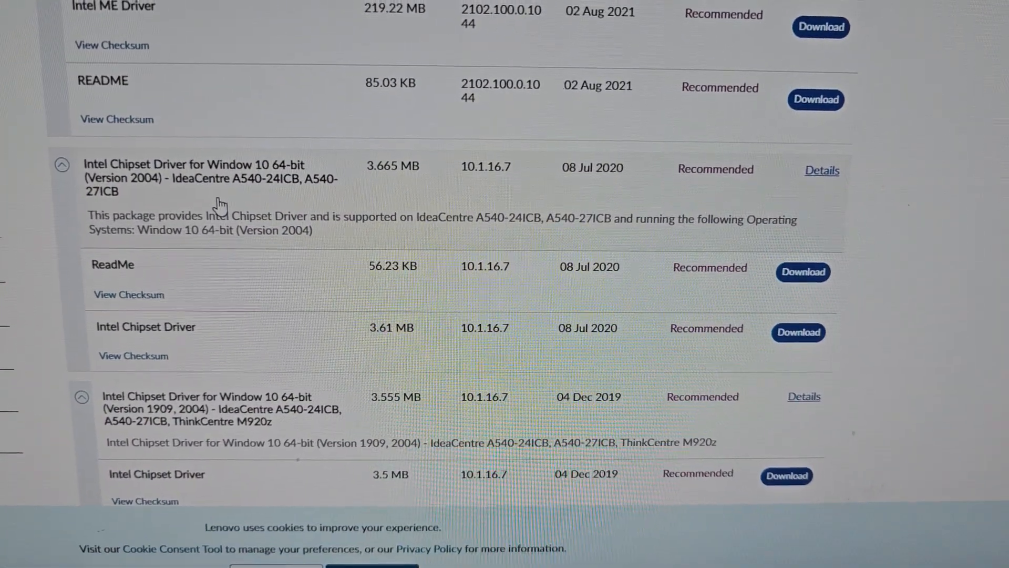
scroll("down", 3)
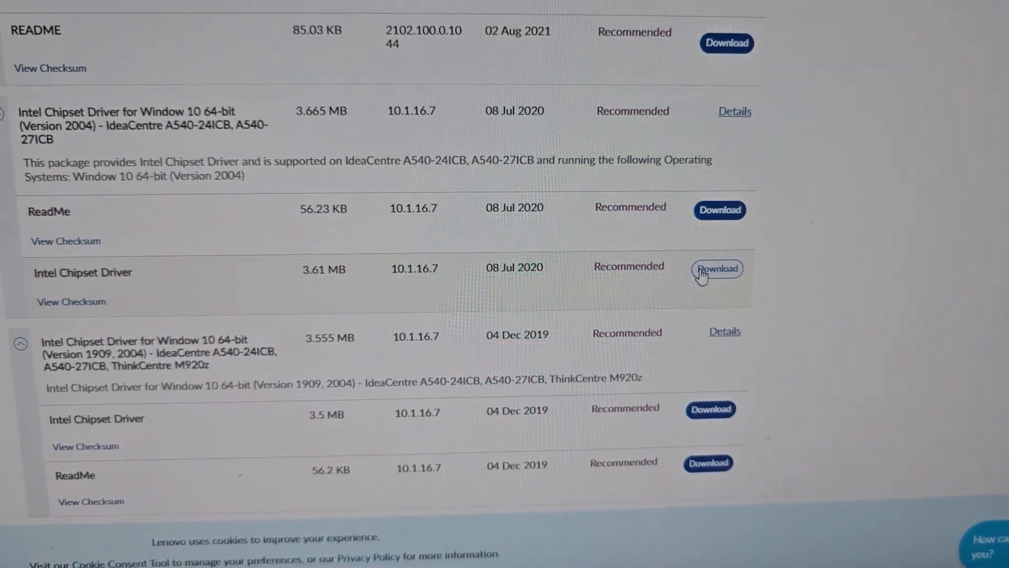
scroll("down", 3)
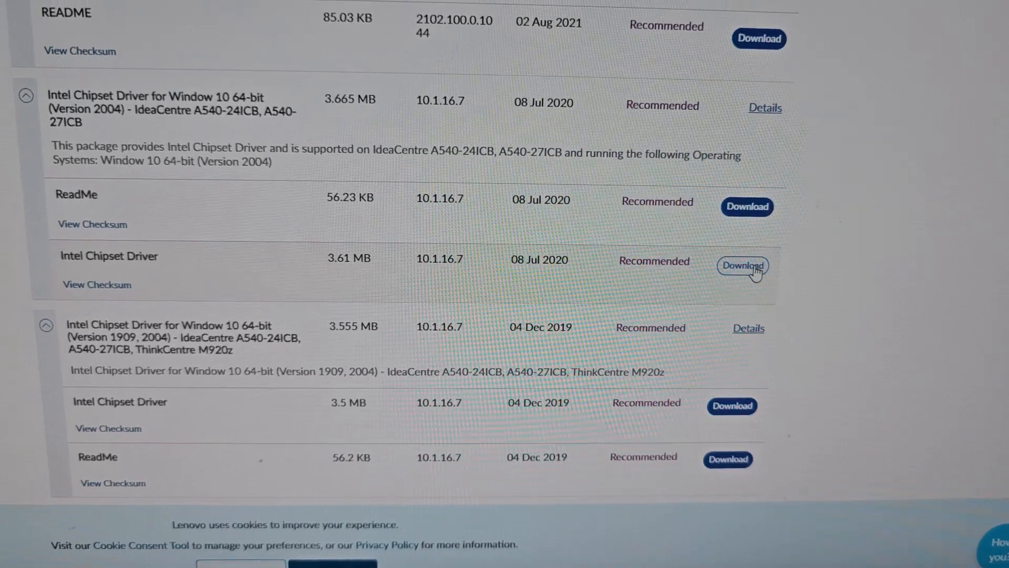
scroll("up", 3)
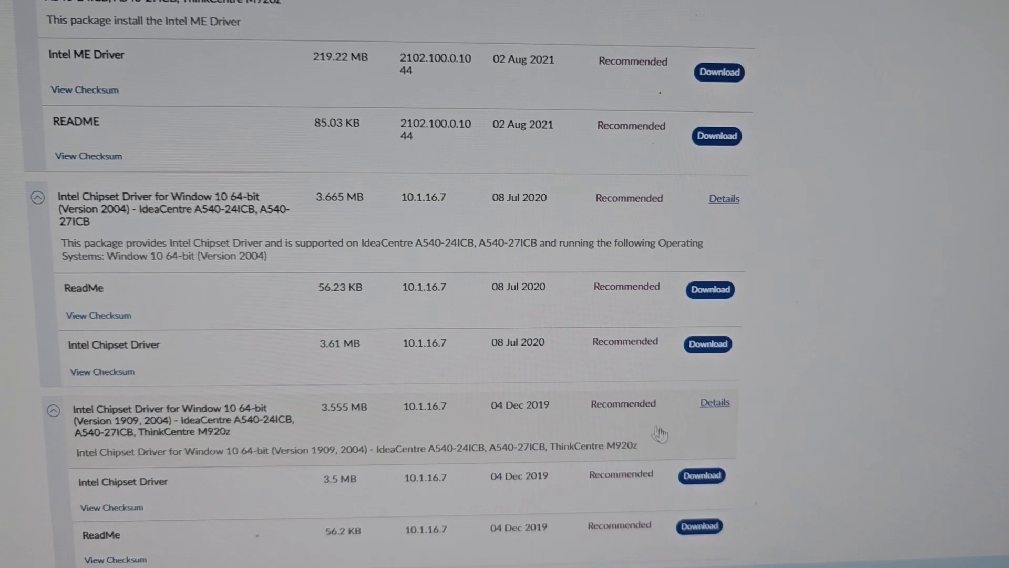
scroll("up", 3)
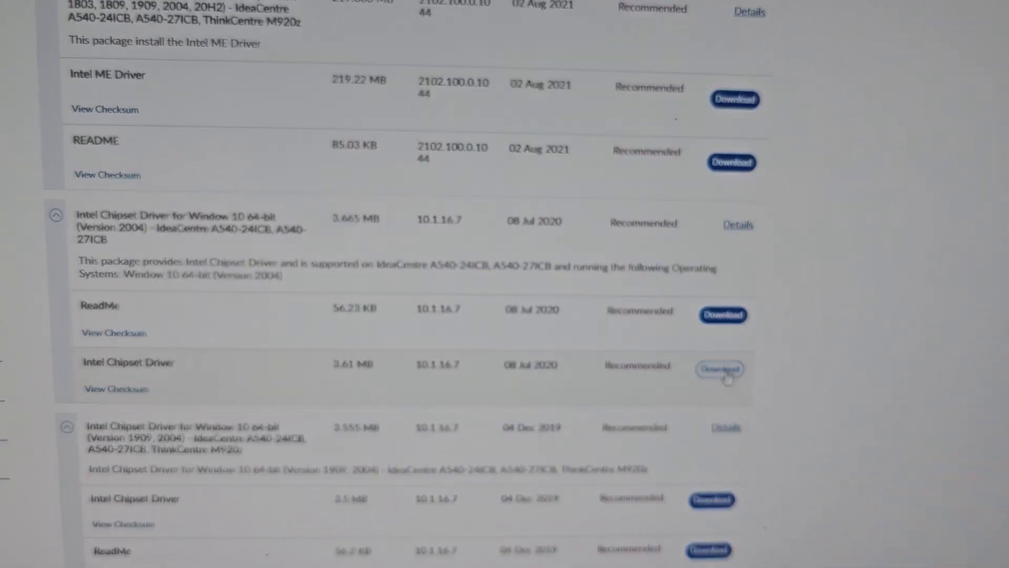
left_click(719, 368)
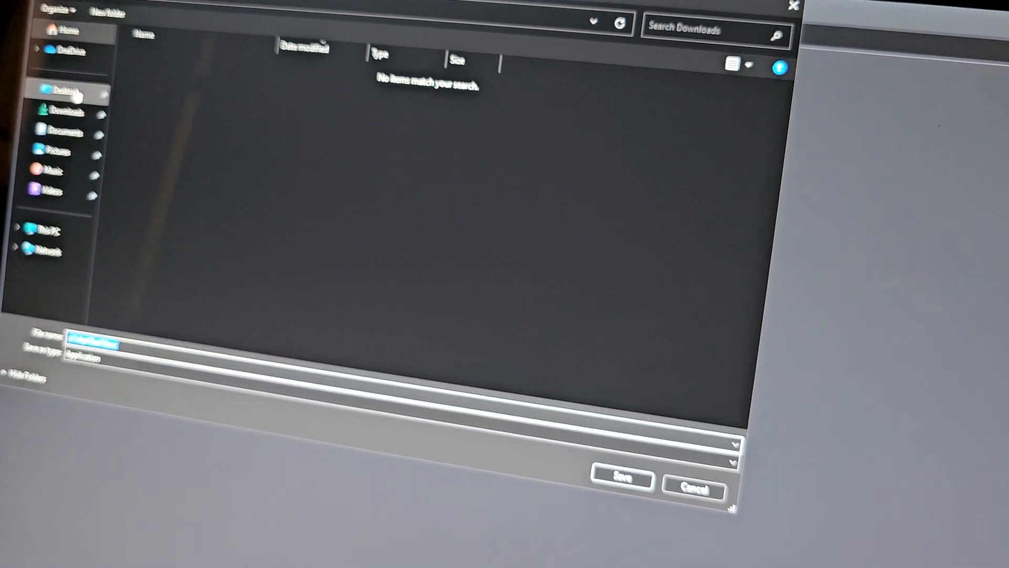
left_click(620, 479)
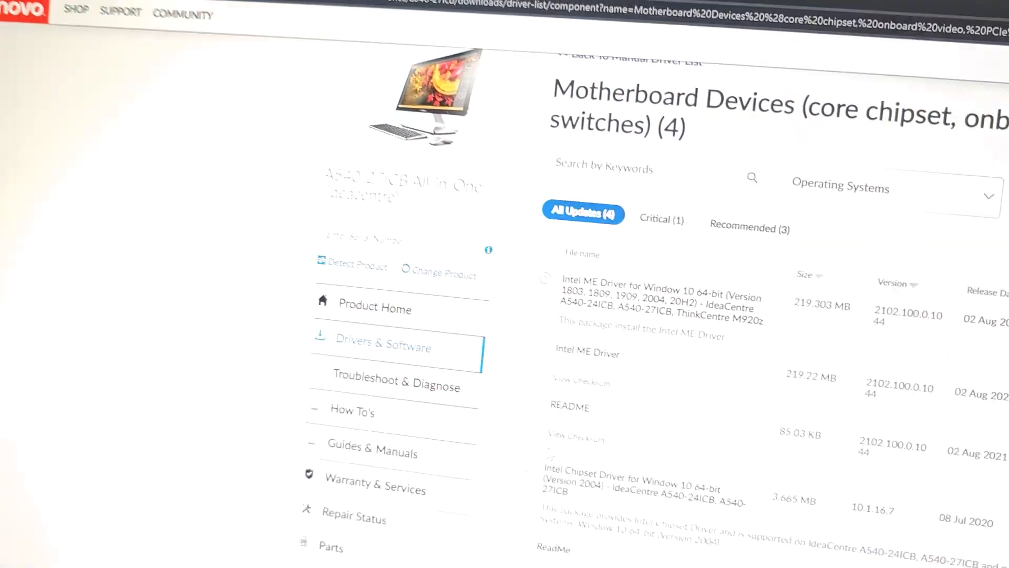
Step: Scroll through the driver list before returning to the desktop with the downloaded installer
scroll("down", 3)
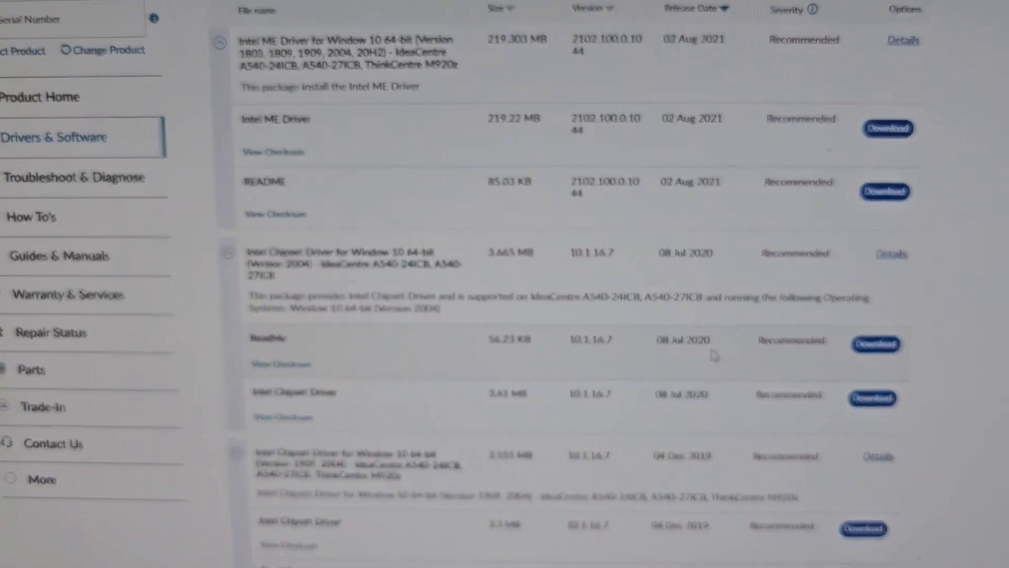
scroll("up", 3)
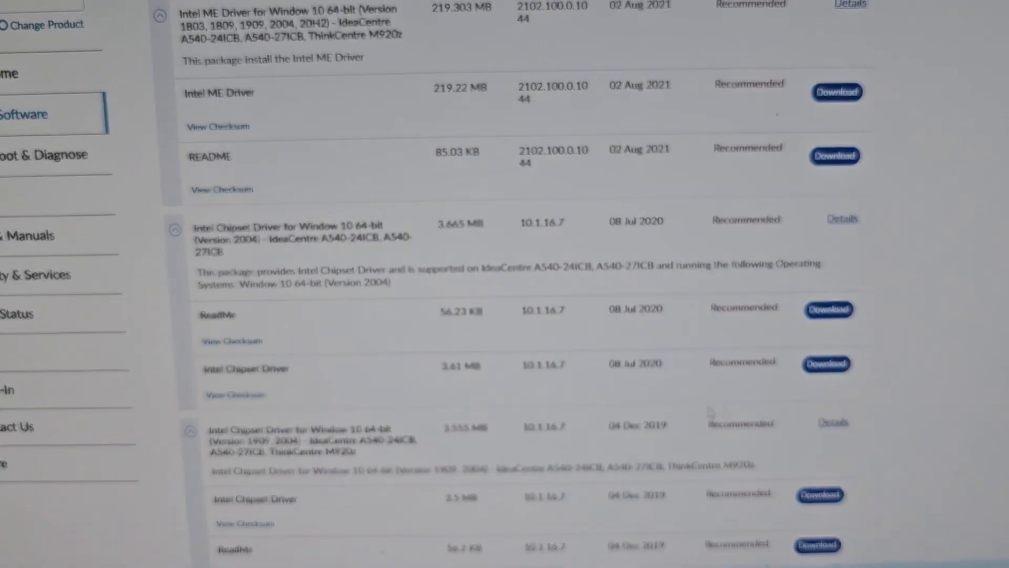
scroll("down", 3)
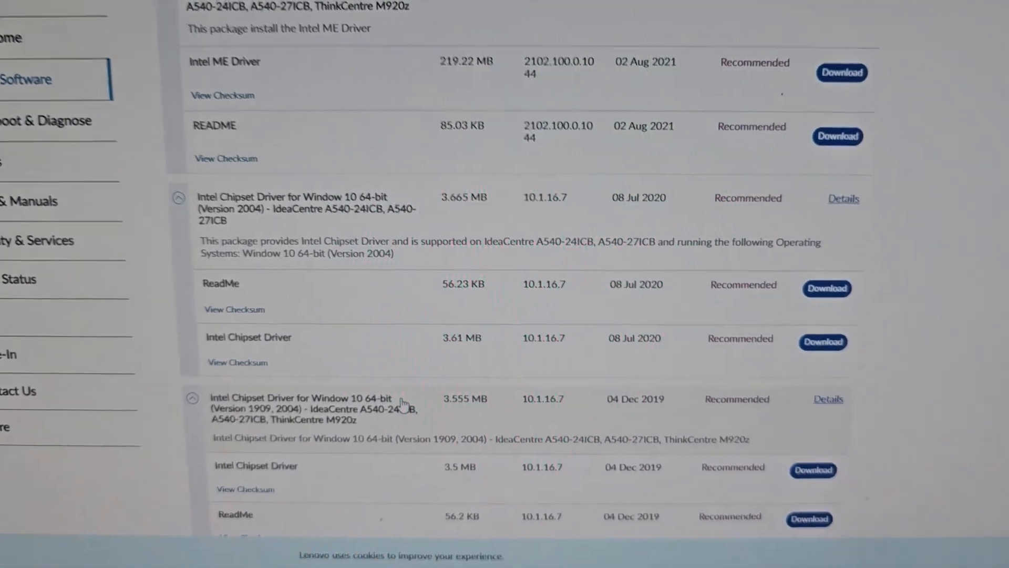
scroll("down", 3)
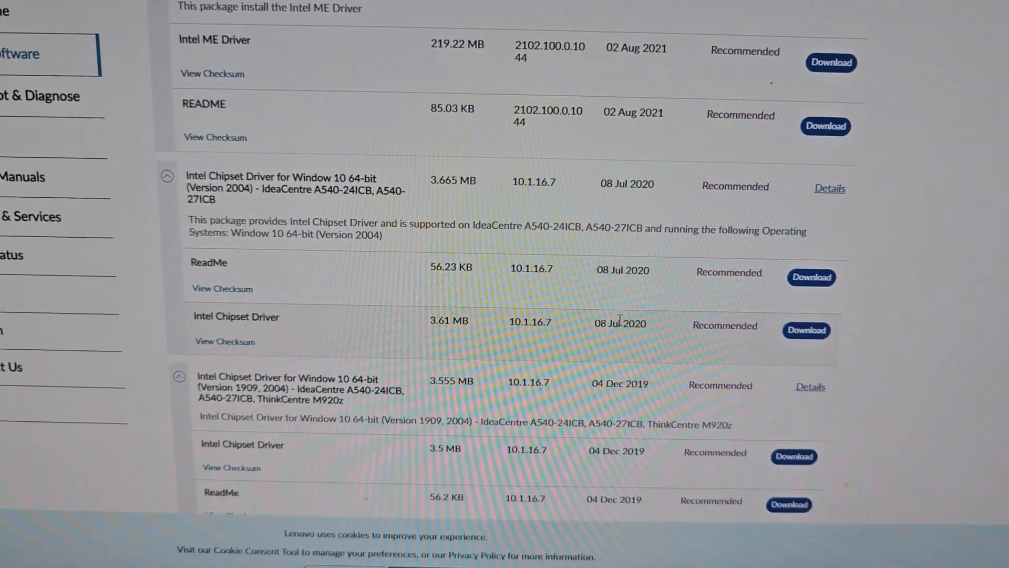
scroll("up", 3)
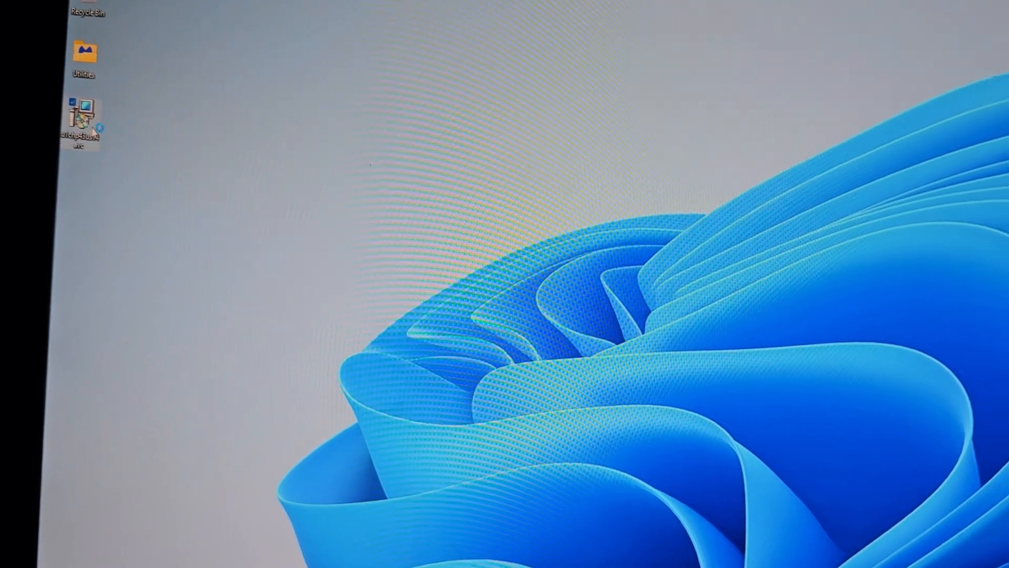
double_click(82, 119)
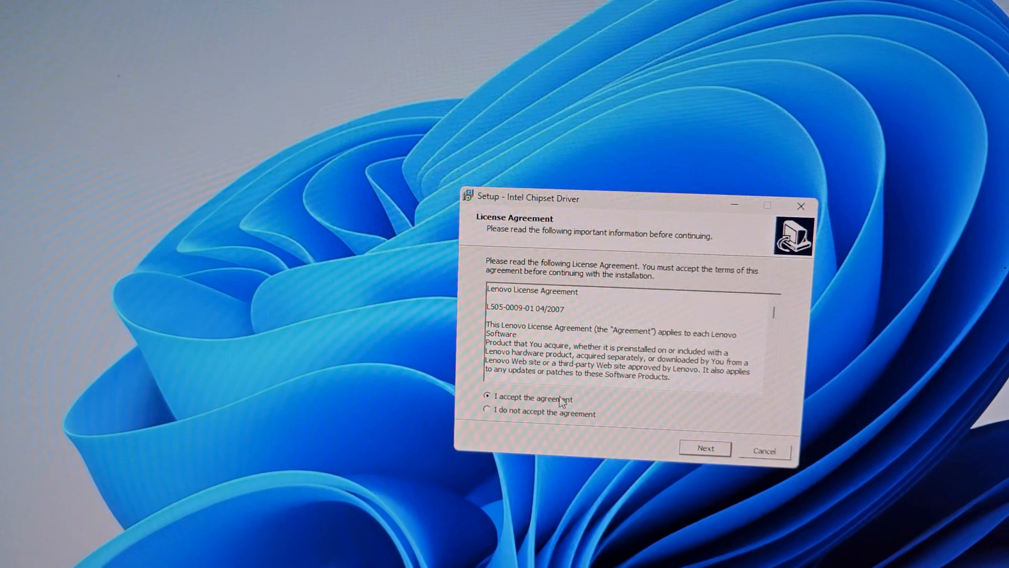
left_click(705, 447)
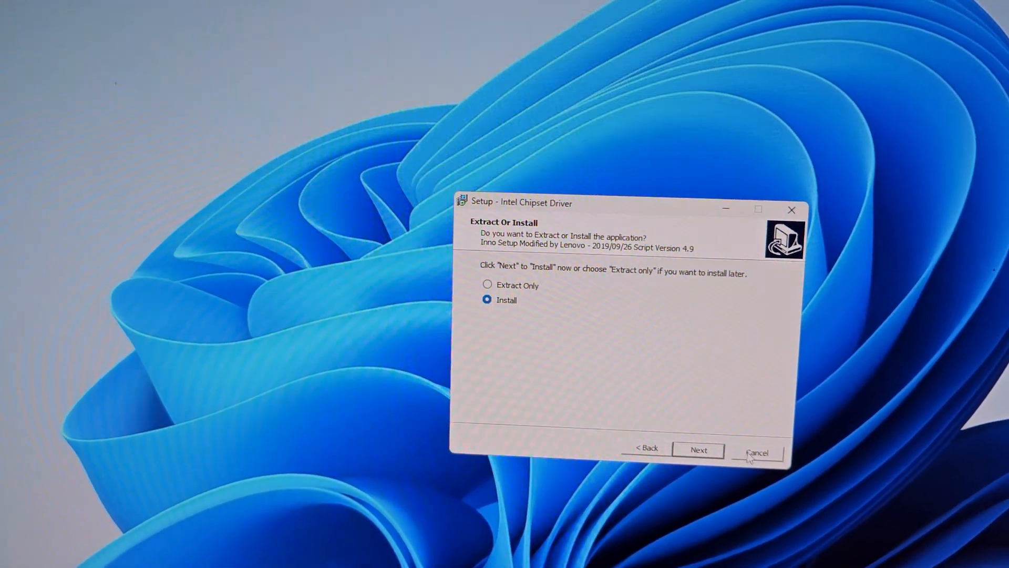
left_click(756, 452)
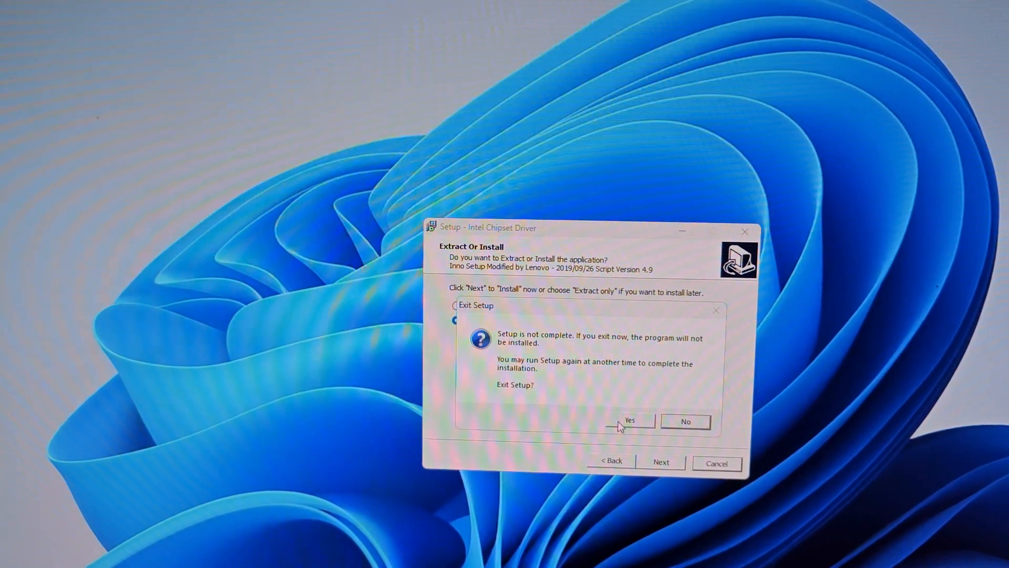
left_click(630, 421)
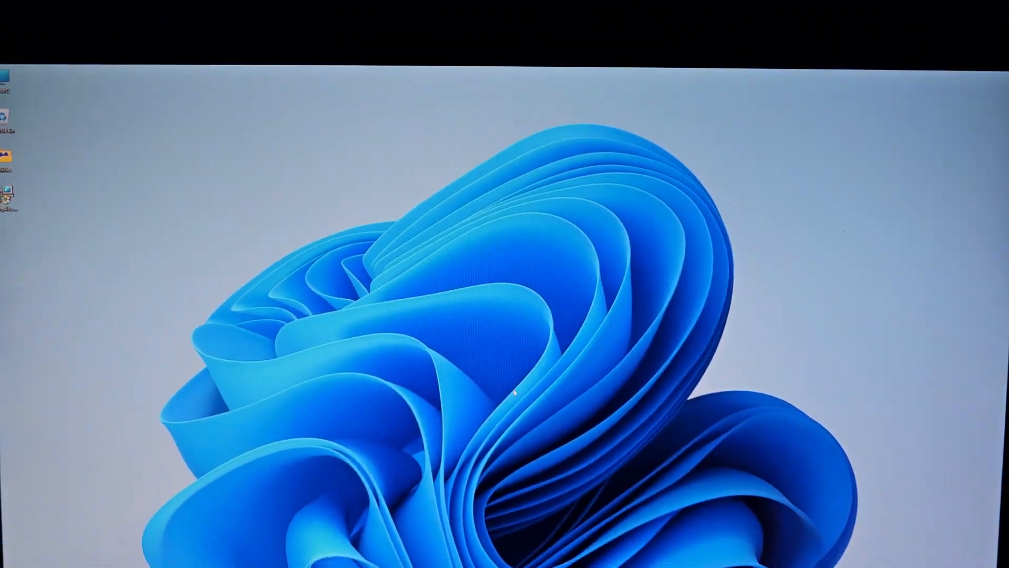